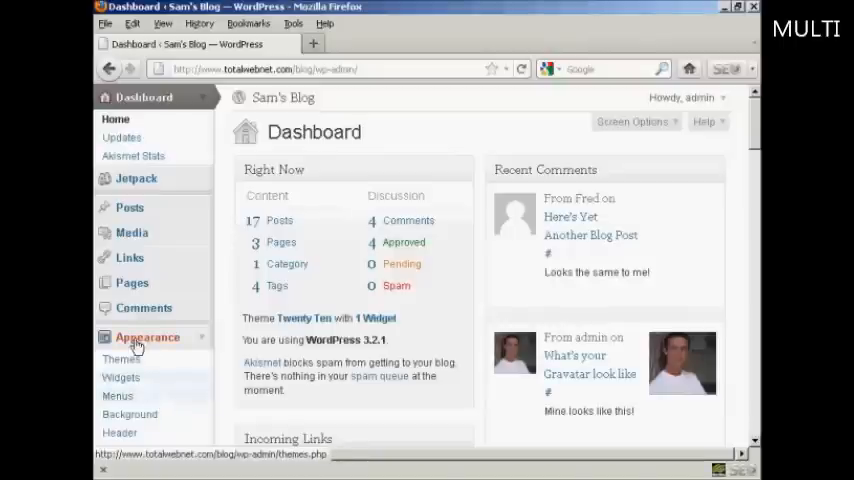
pyautogui.moveTo(120, 432)
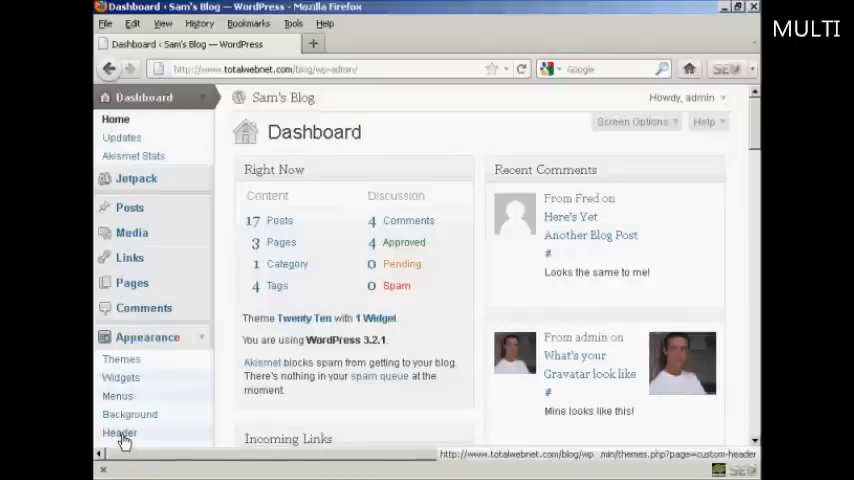
# Open Appearance > Header in the Sam's Blog admin sidebar
pyautogui.click(116, 432)
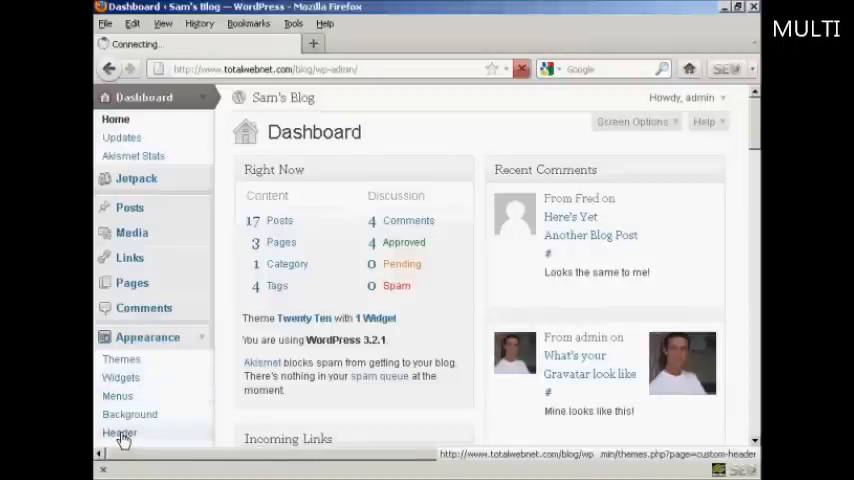
pyautogui.click(116, 432)
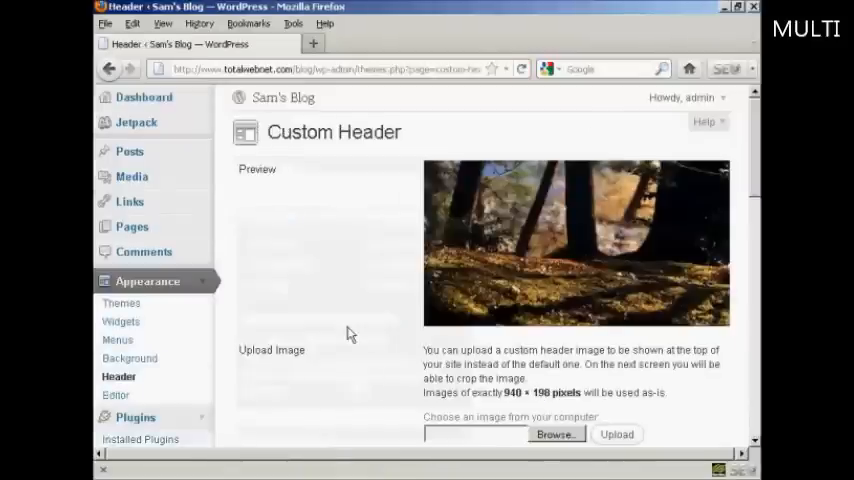
pyautogui.moveTo(343, 155)
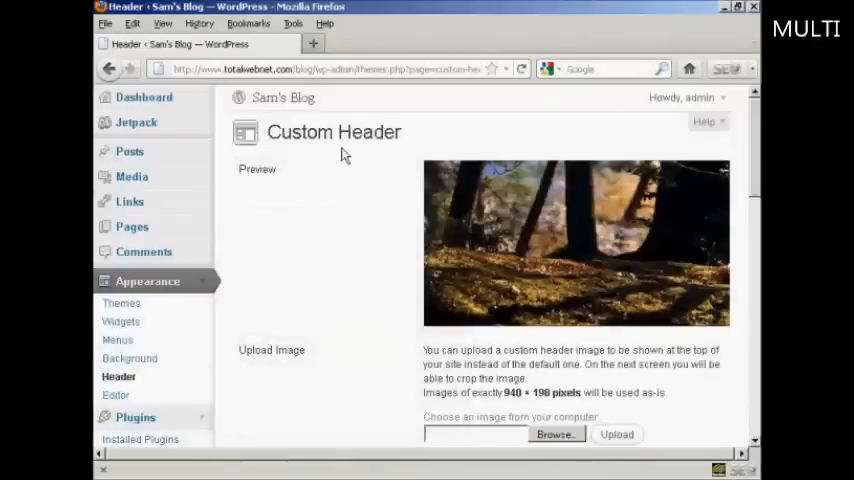
pyautogui.scroll(-3)
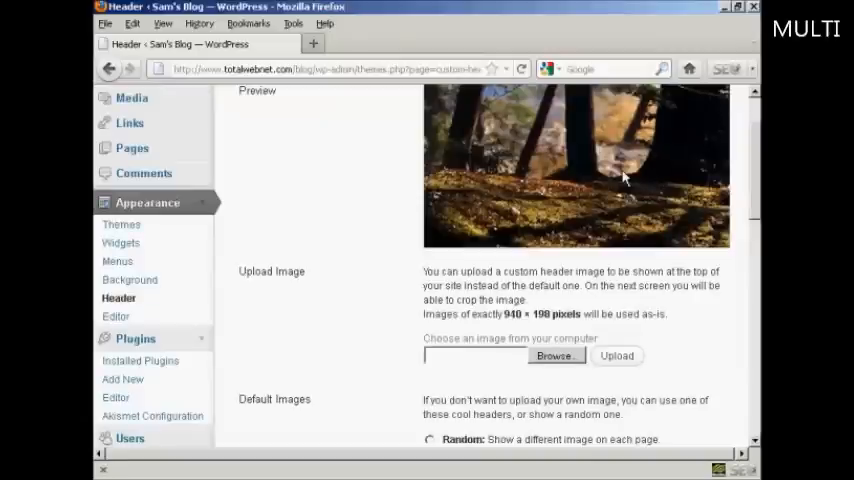
pyautogui.scroll(-3)
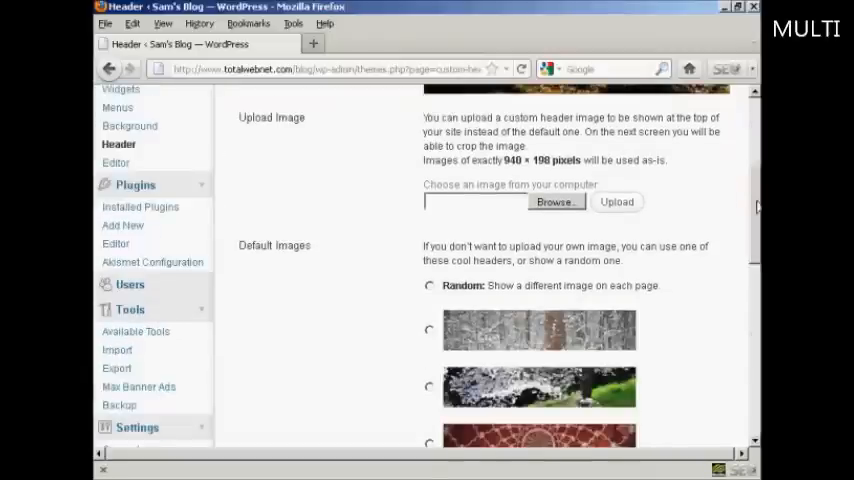
pyautogui.scroll(-3)
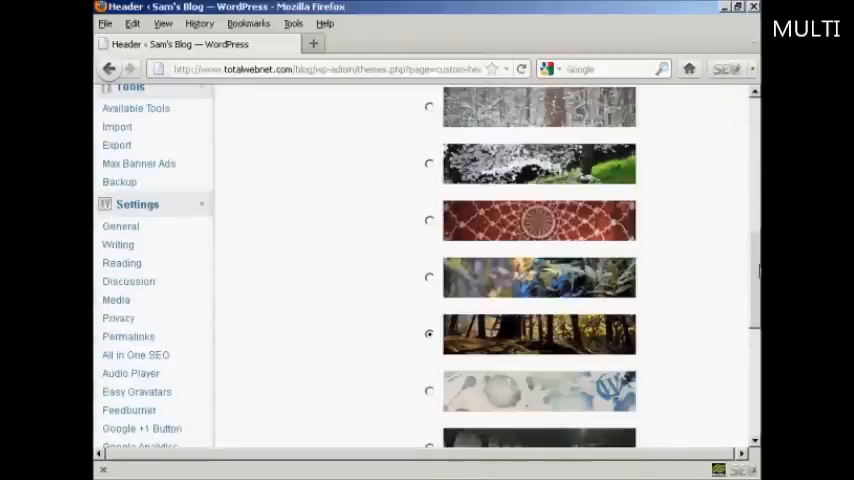
pyautogui.scroll(-3)
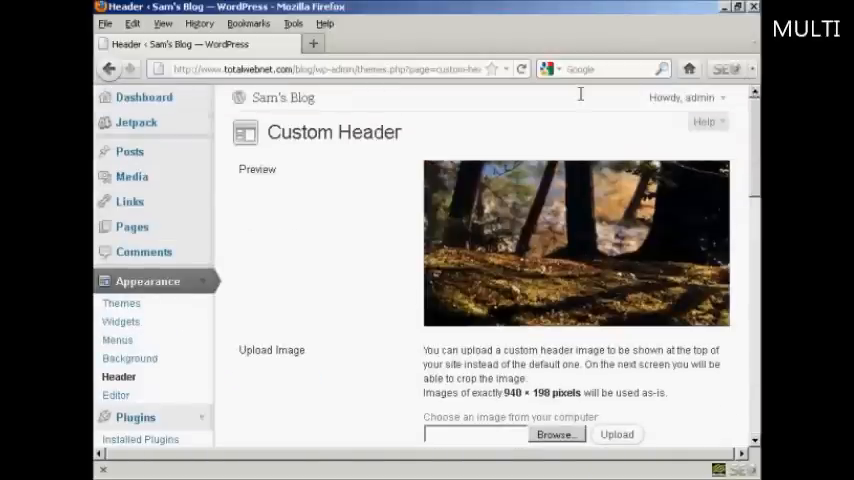
pyautogui.moveTo(344, 245)
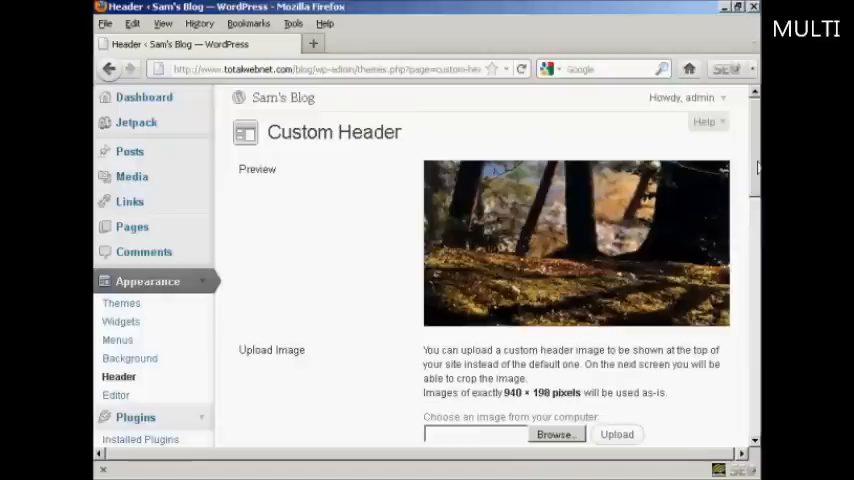
pyautogui.scroll(-3)
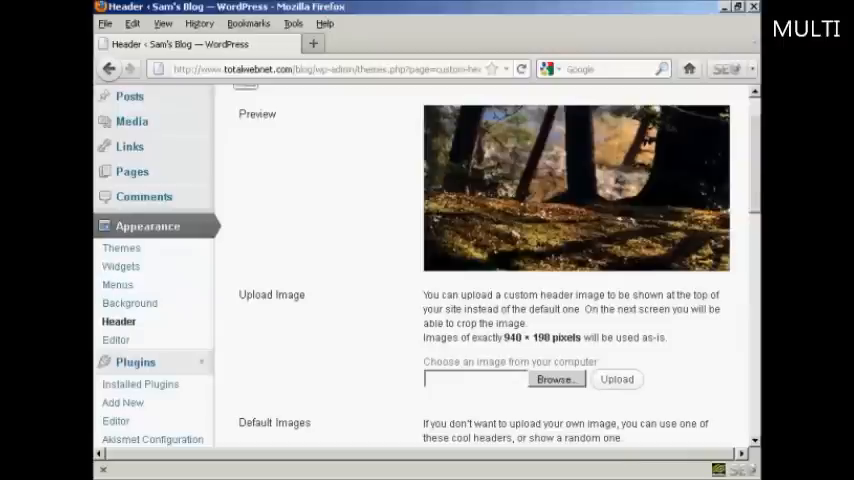
pyautogui.moveTo(398, 351)
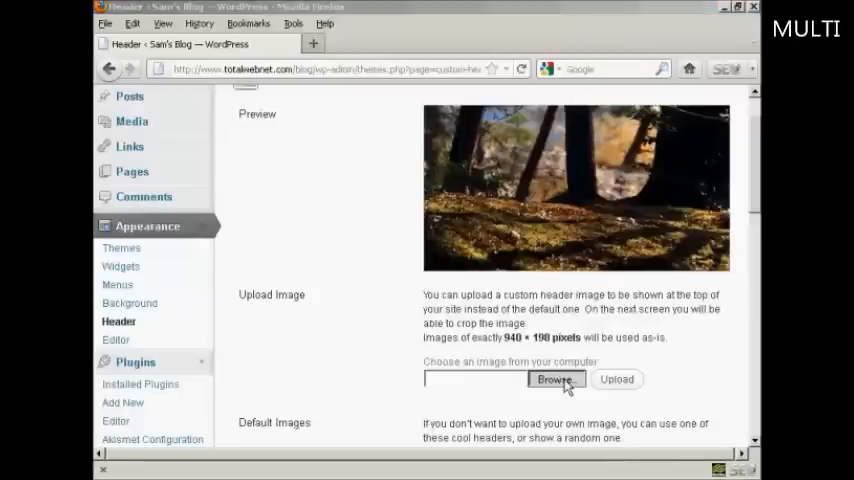
# Select customheader.png from the Blog_Headers folder for the header upload field
pyautogui.click(552, 379)
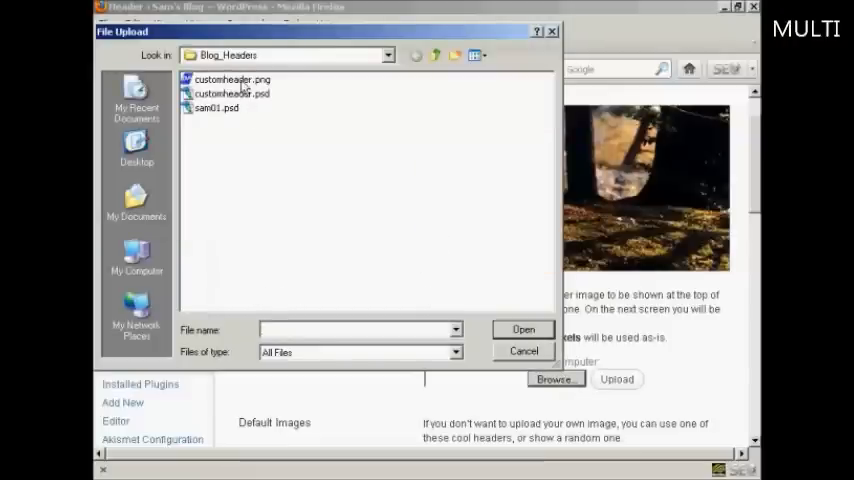
pyautogui.click(228, 79)
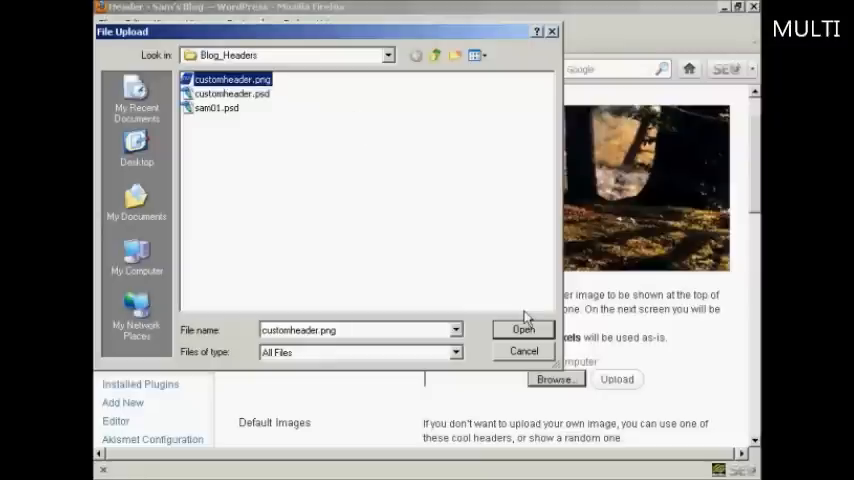
pyautogui.click(522, 329)
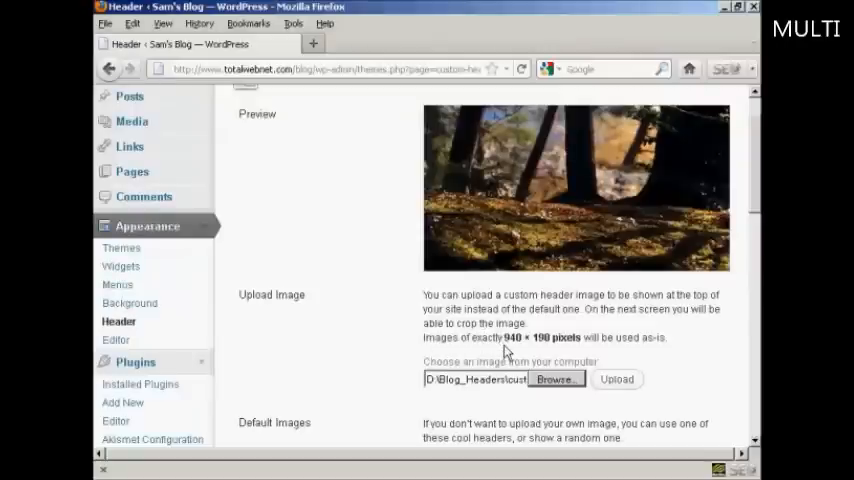
pyautogui.moveTo(506, 357)
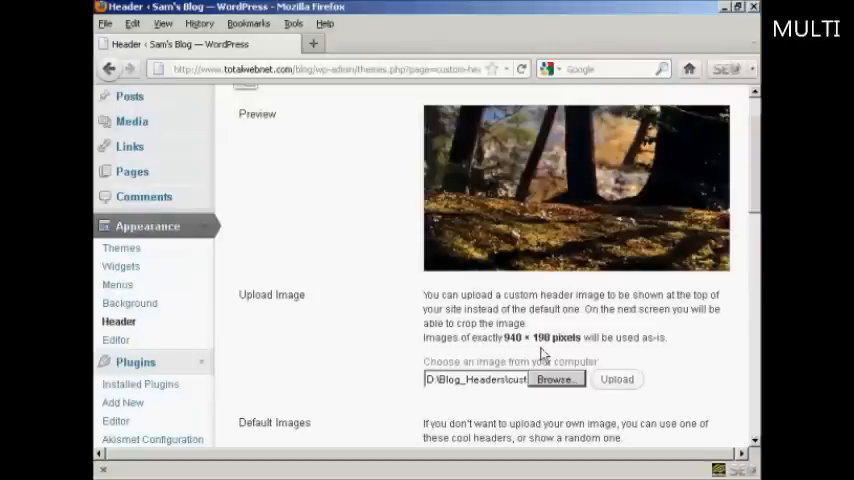
pyautogui.moveTo(610, 357)
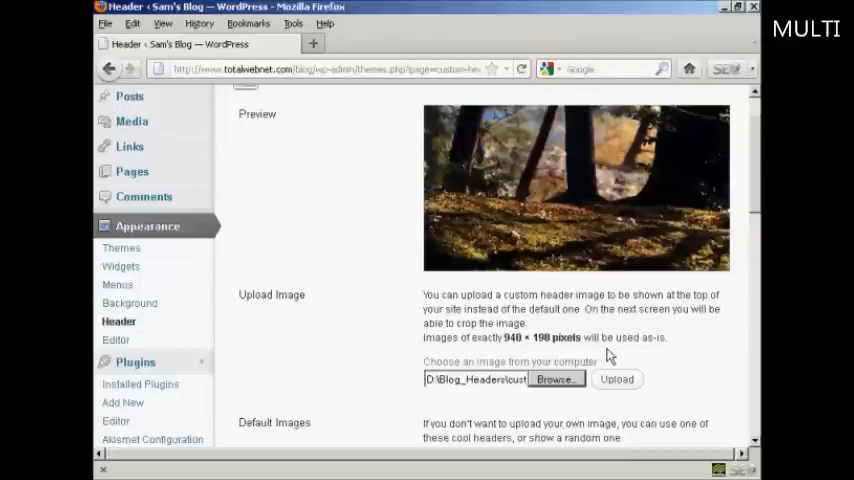
pyautogui.moveTo(613, 355)
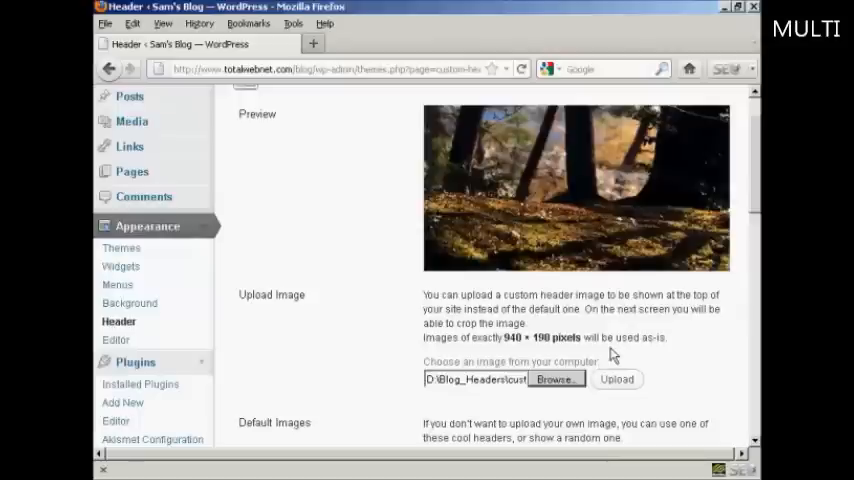
pyautogui.moveTo(510, 358)
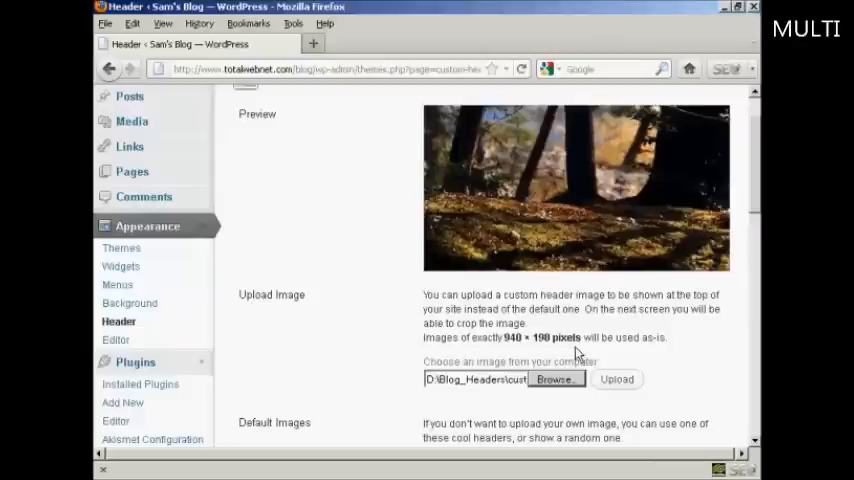
# Upload customheader.png to replace the forest header with the cartoon portrait
pyautogui.click(617, 379)
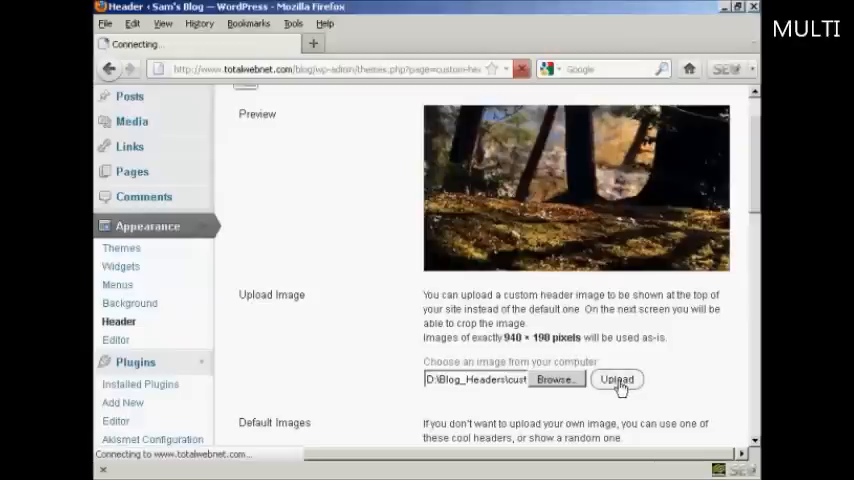
pyautogui.click(622, 379)
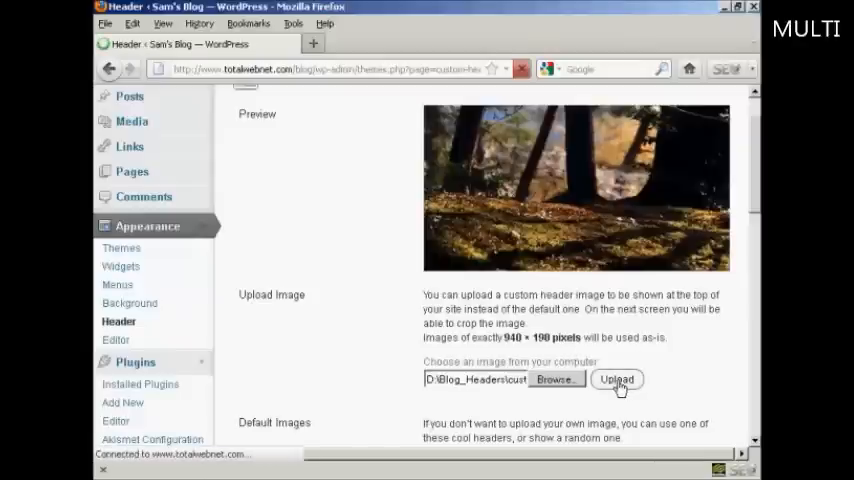
pyautogui.click(625, 379)
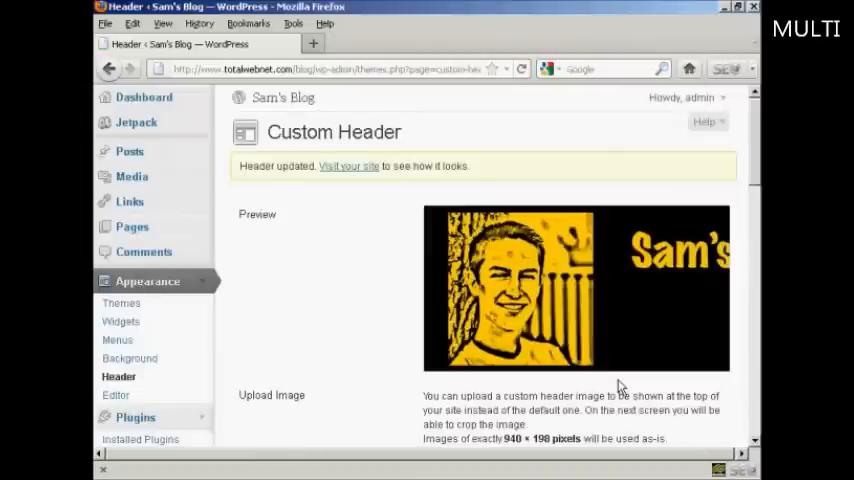
pyautogui.moveTo(505, 328)
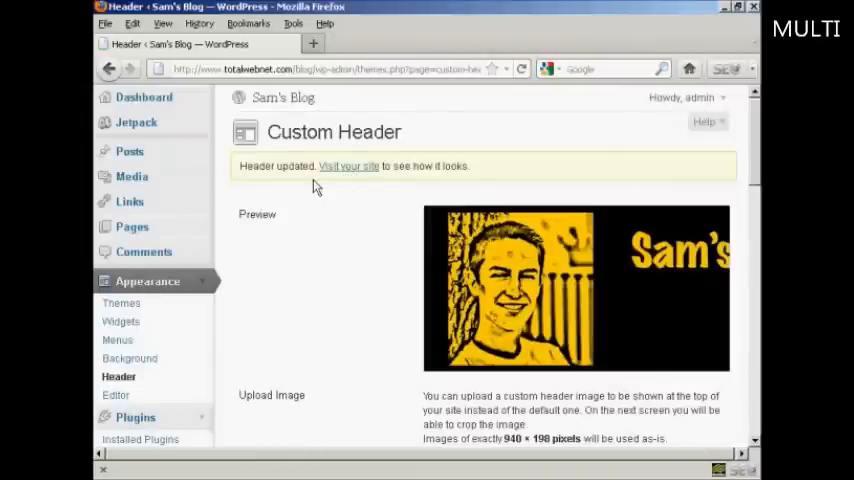
pyautogui.moveTo(349, 172)
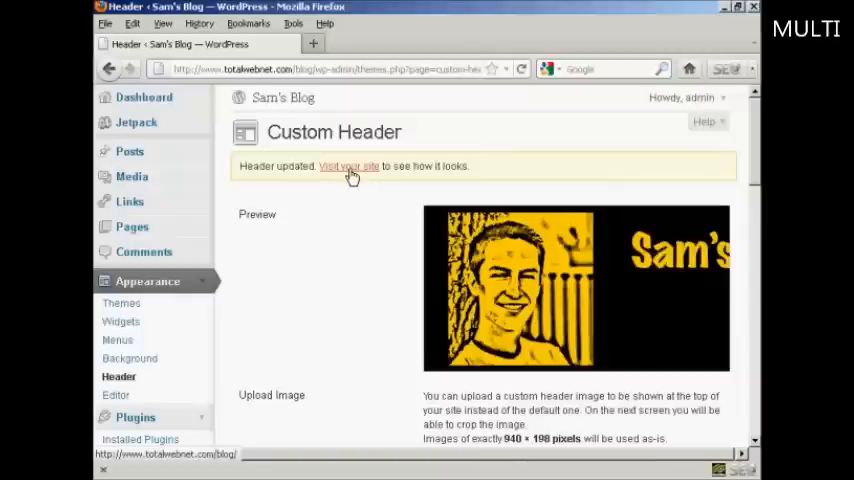
# Visit the live site to see the "Sam's Ultra-Cool Blog" portrait header
pyautogui.click(349, 166)
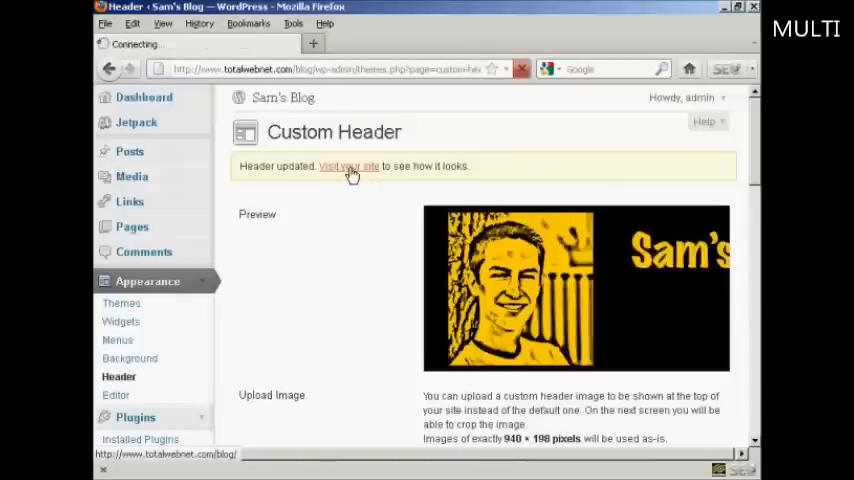
pyautogui.click(349, 166)
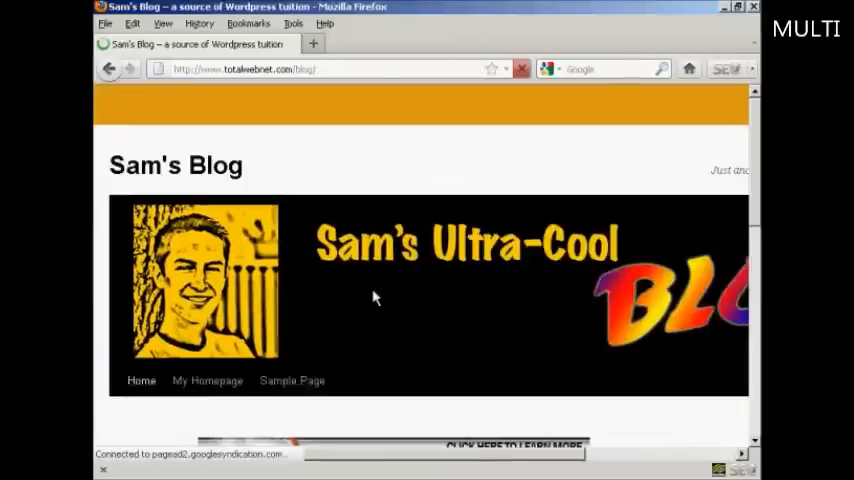